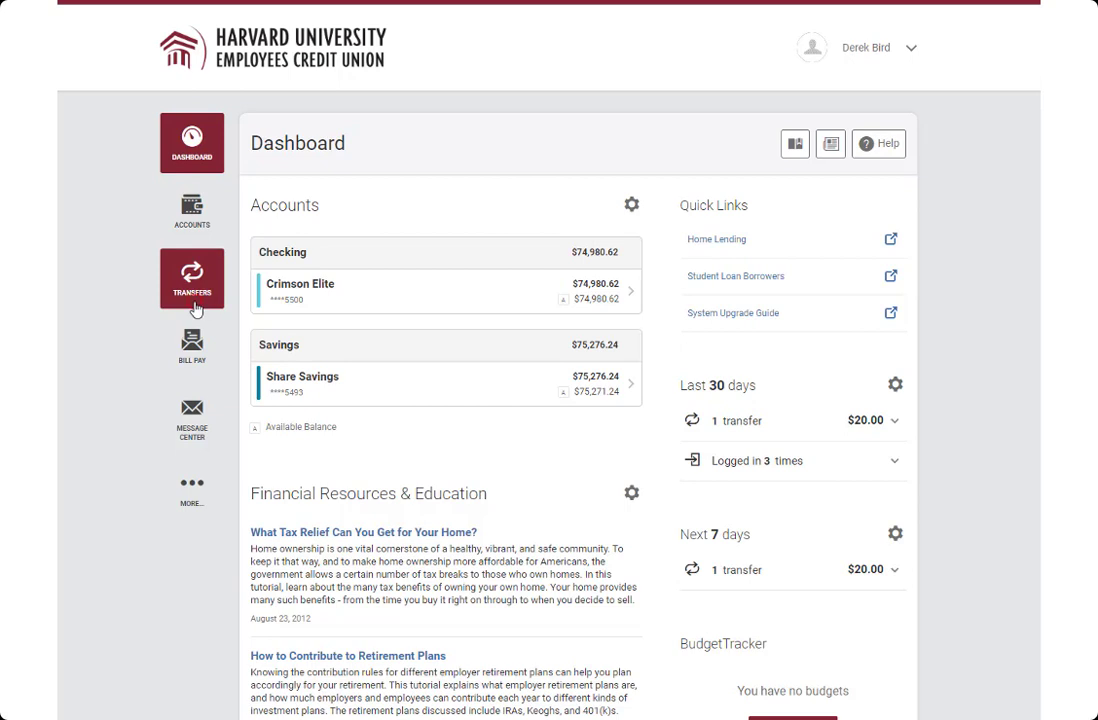
Step: Go to the Transfers page from the left sidebar
click(191, 278)
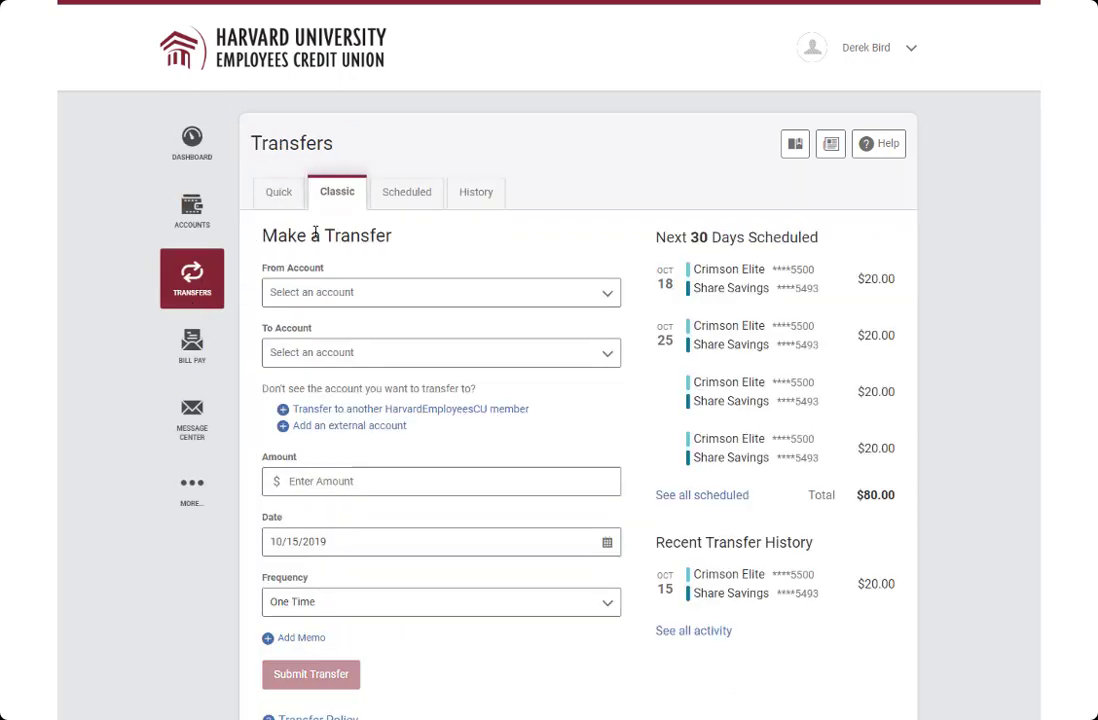
mouse_move(337, 200)
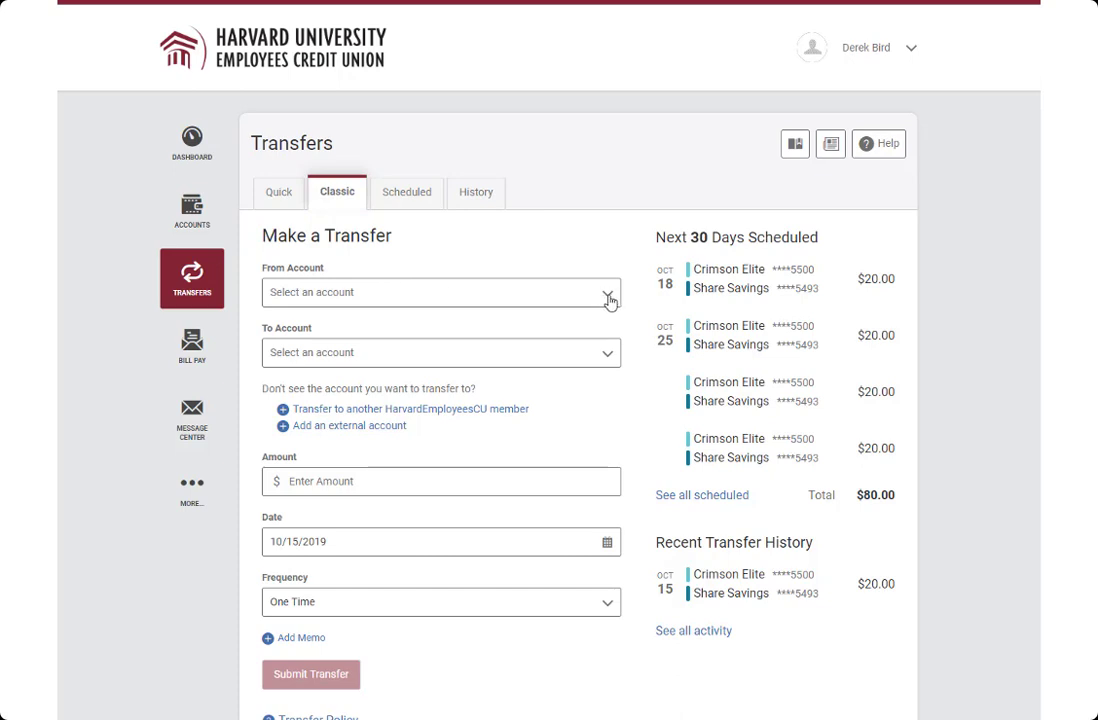
Step: Fill in a $20 transfer from Crimson Elite to Share Savings
click(607, 292)
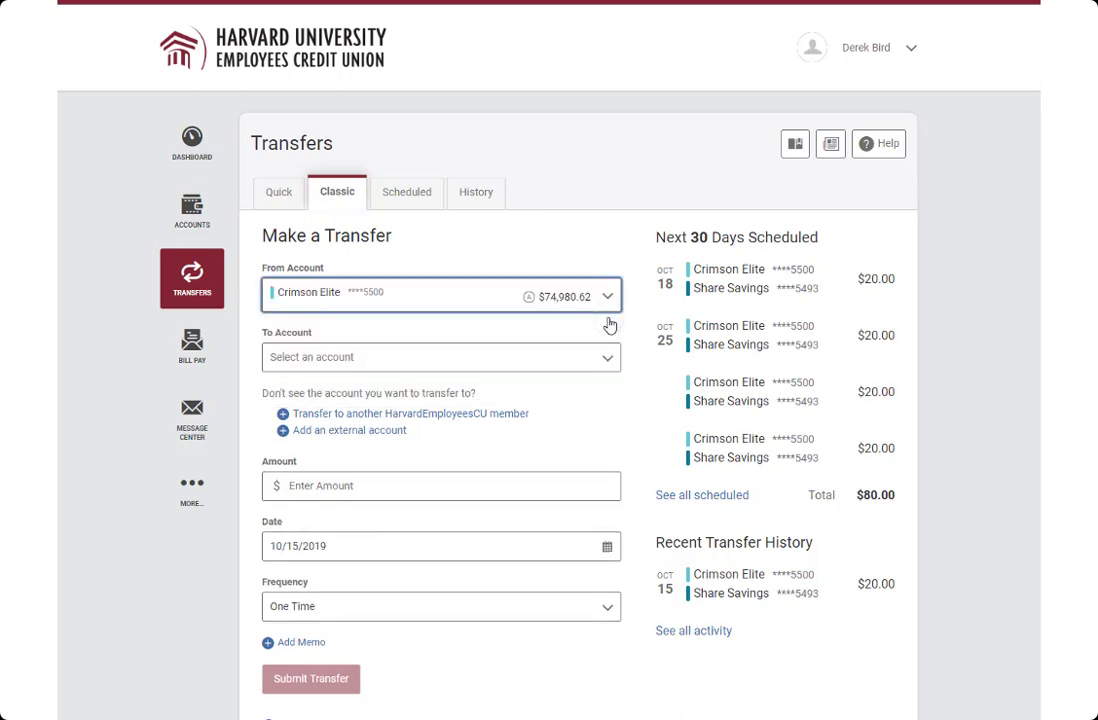
click(440, 357)
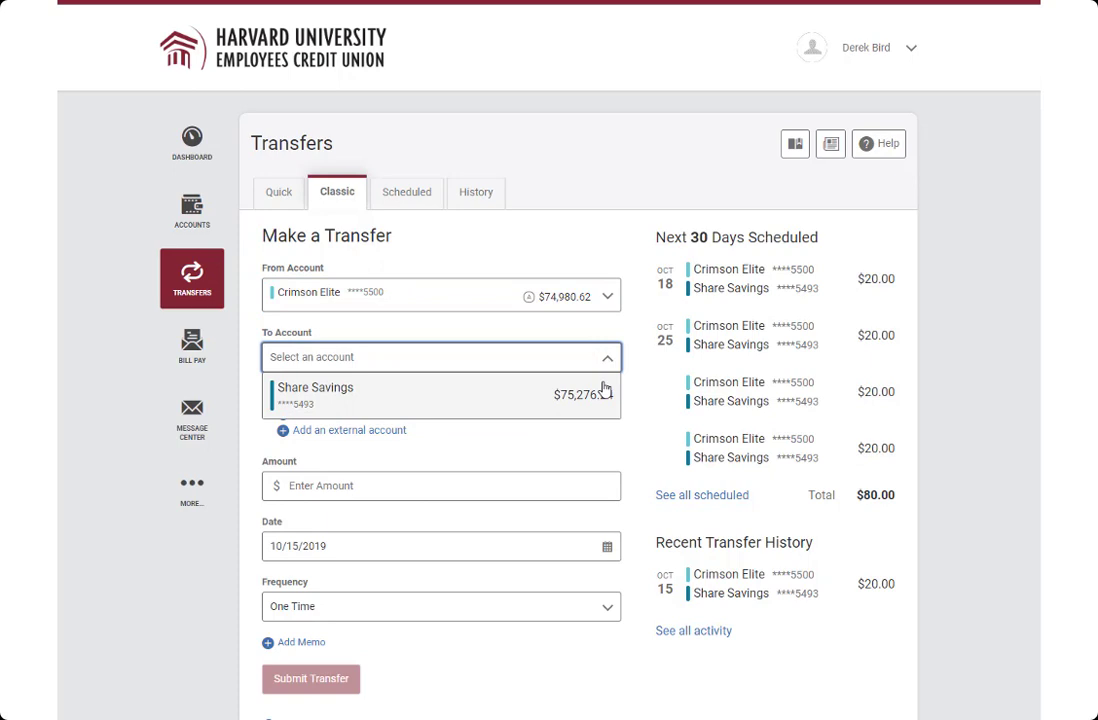
click(440, 393)
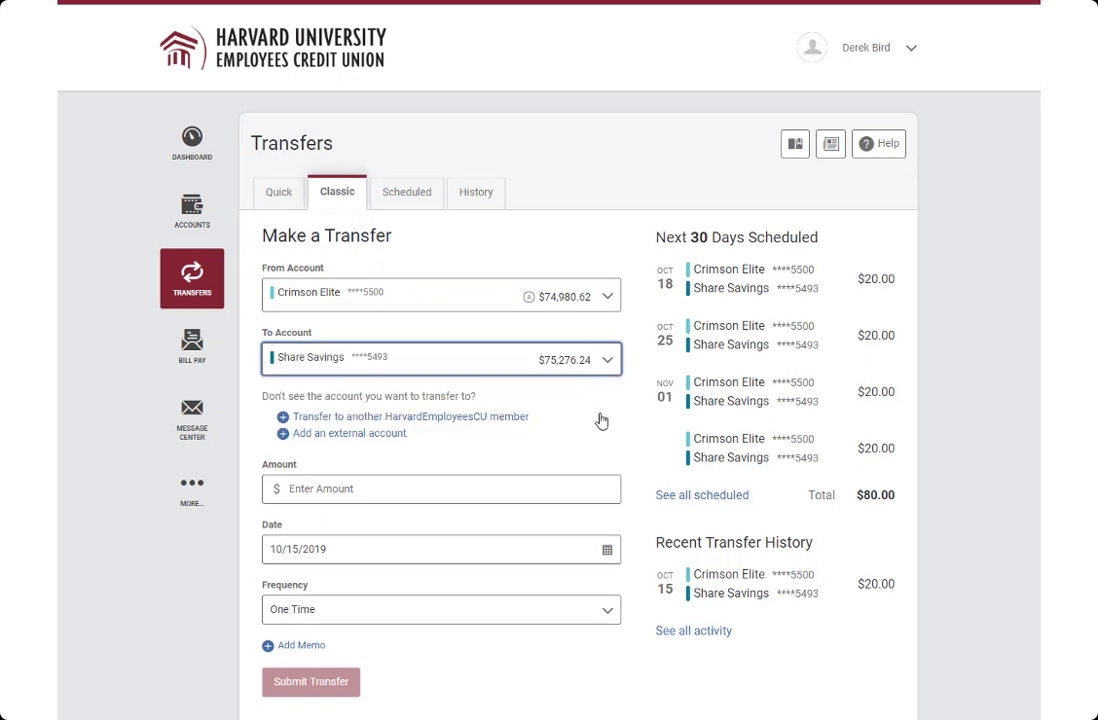
mouse_move(597, 441)
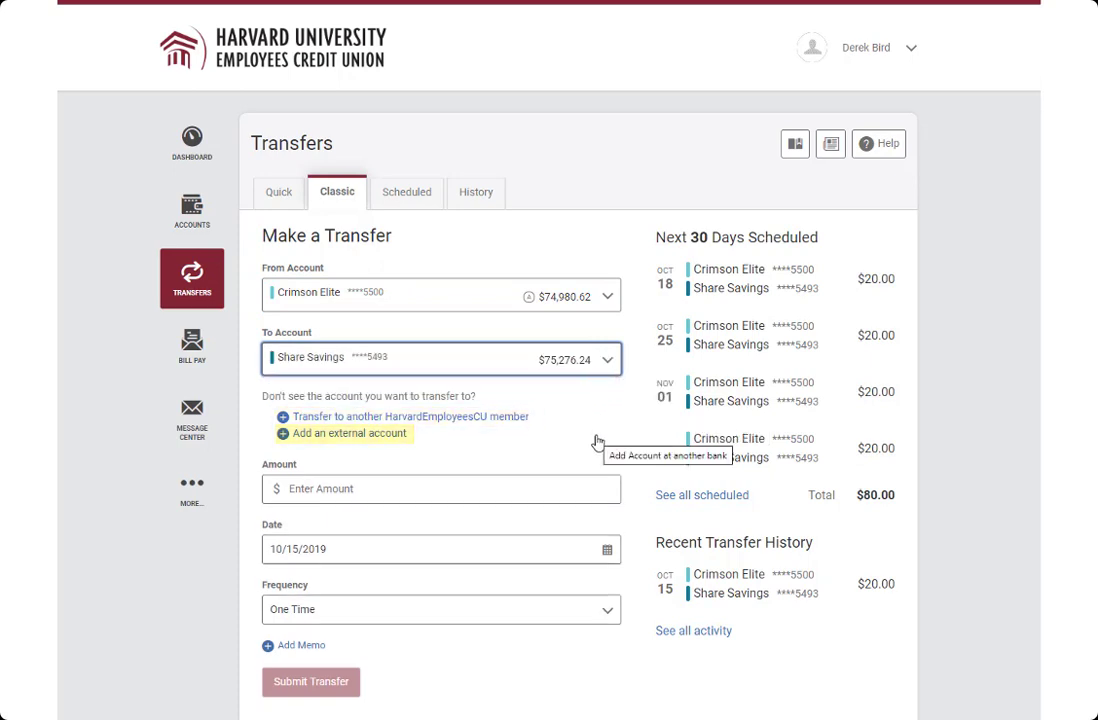
text(20.00)
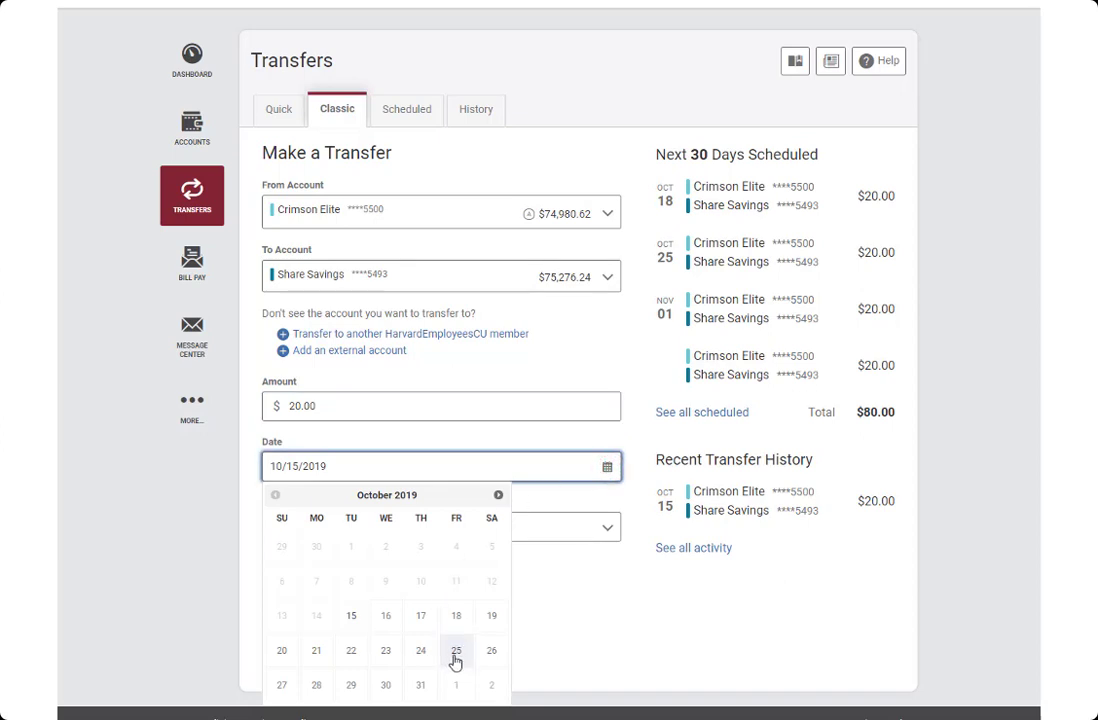
Step: Schedule the transfer to start October 25, repeat monthly, and never end
click(456, 650)
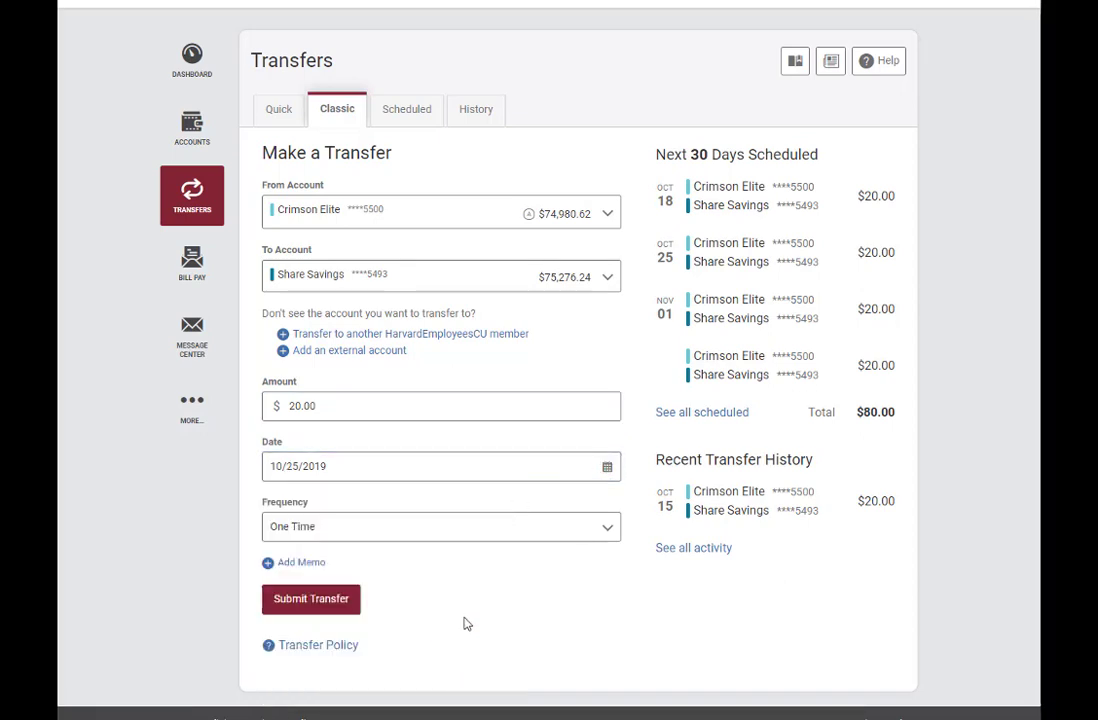
click(440, 526)
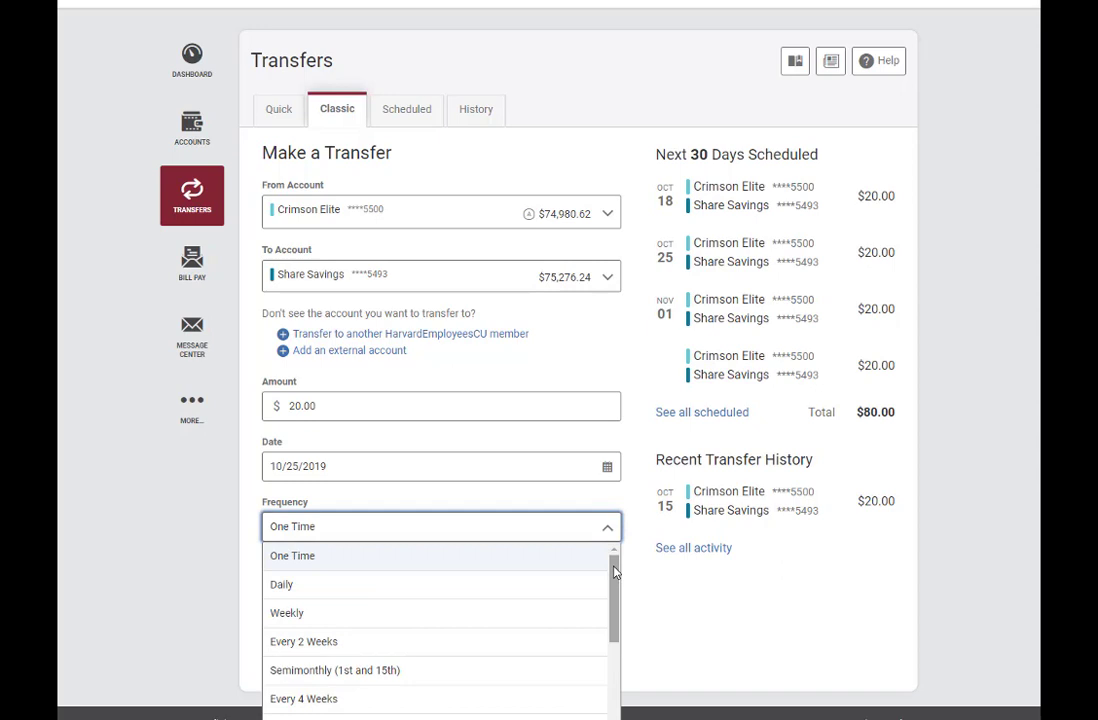
scroll(down, 3)
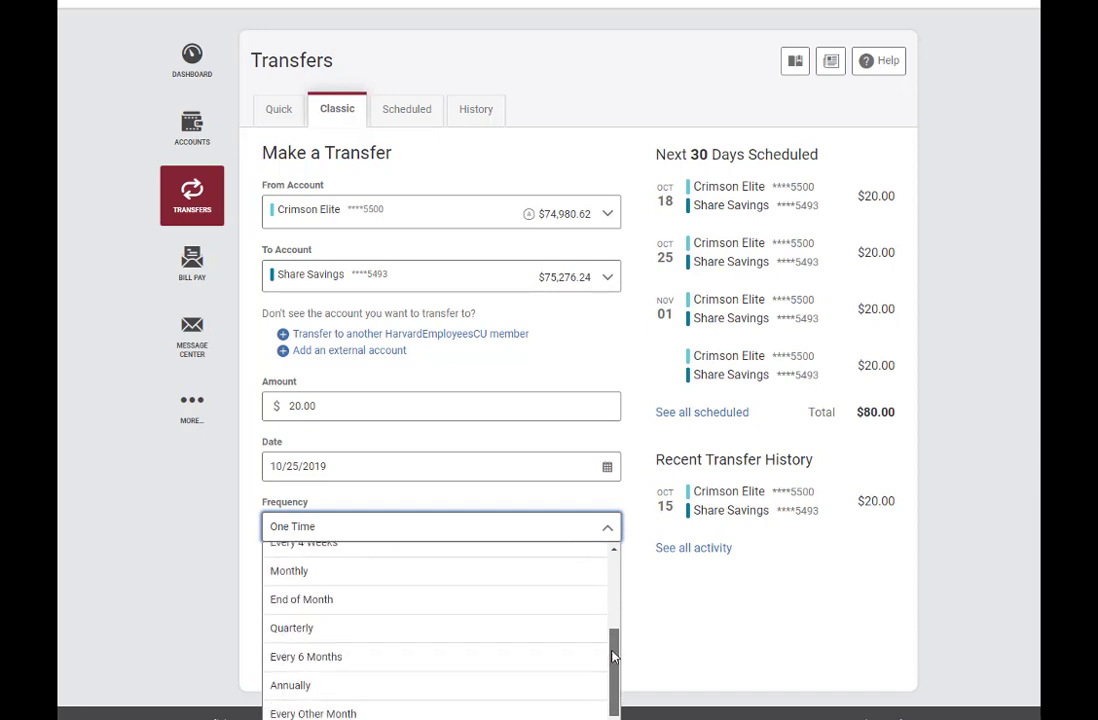
scroll(up, 3)
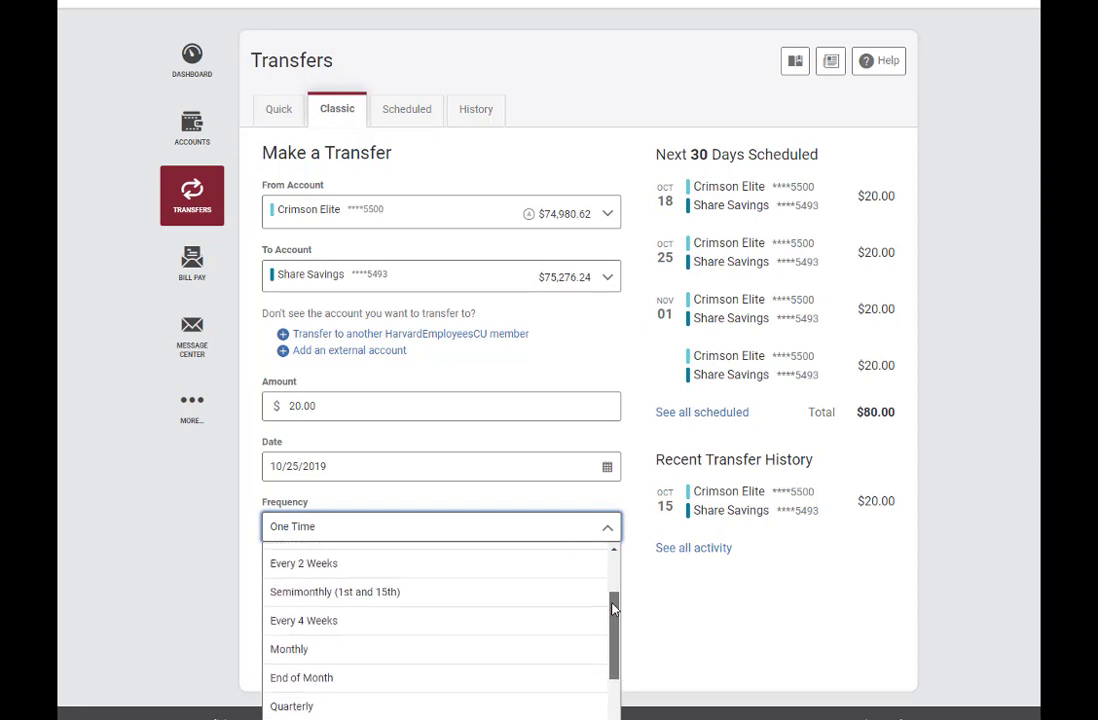
click(289, 648)
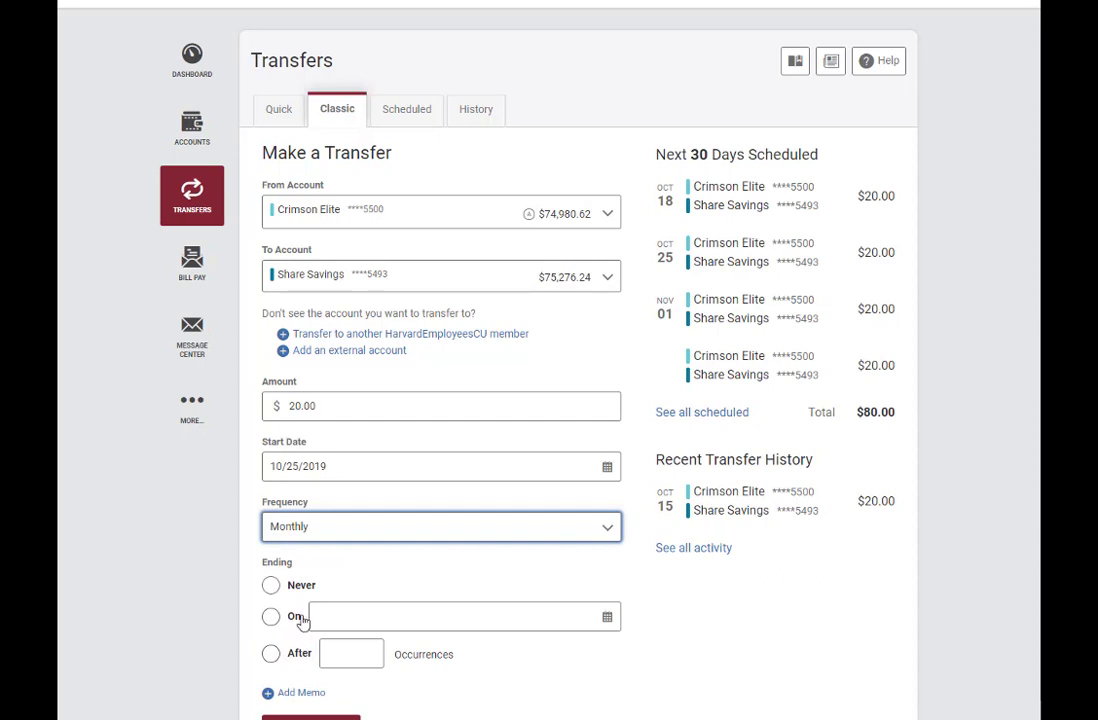
scroll(down, 3)
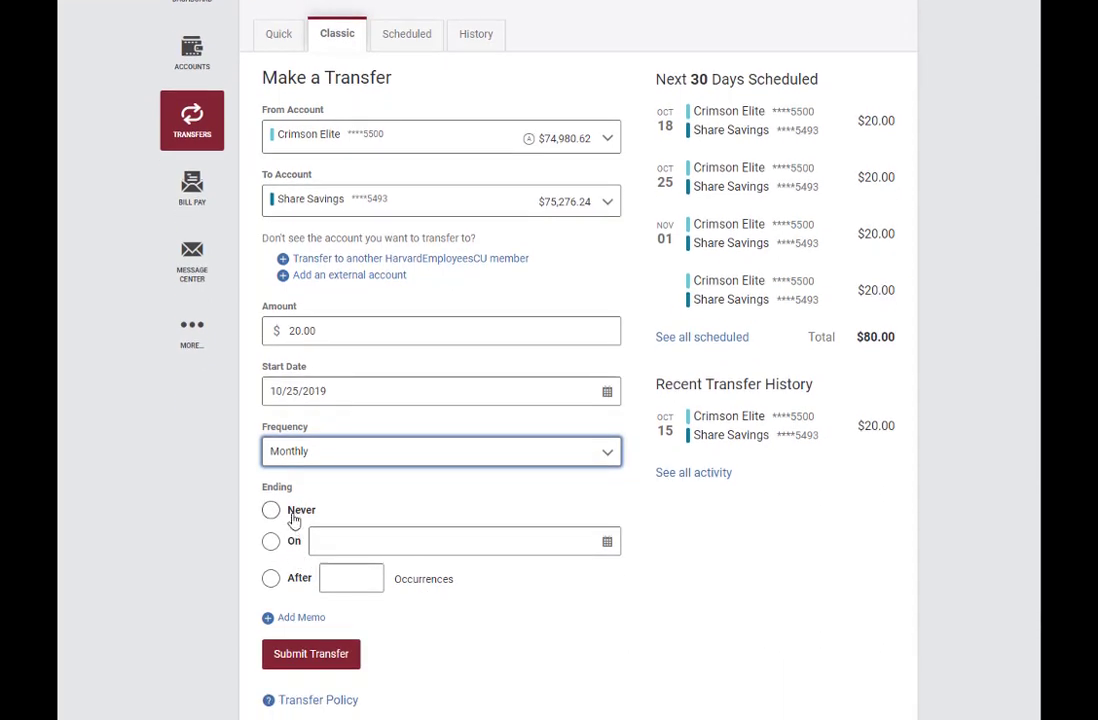
mouse_move(290, 595)
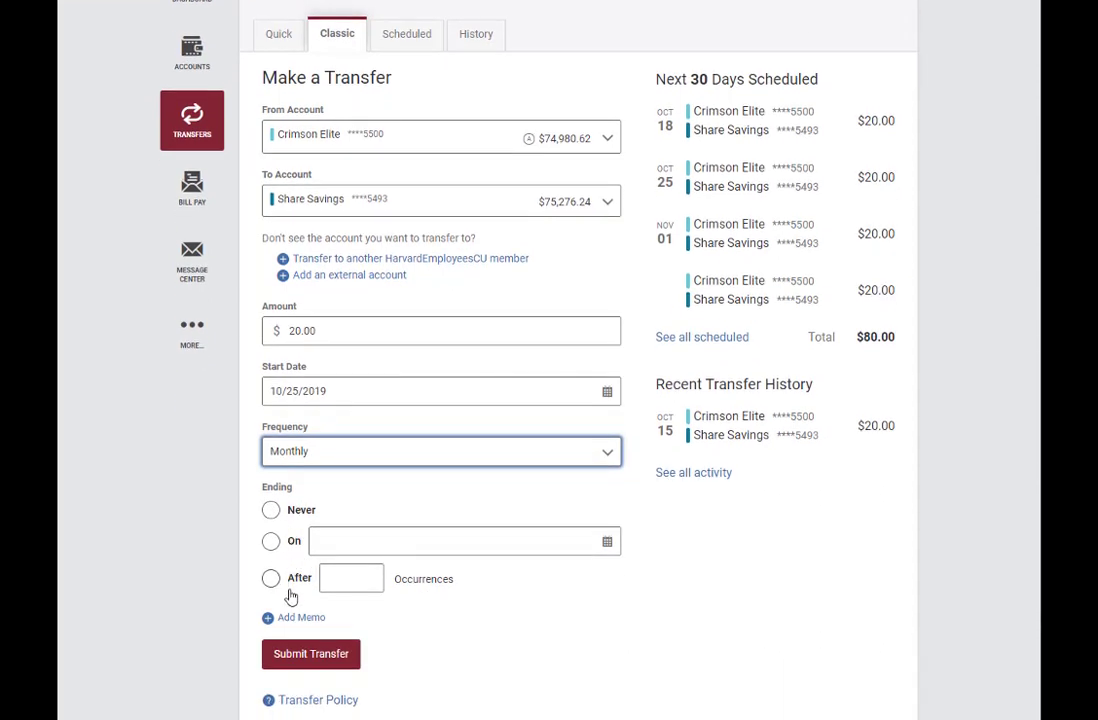
click(270, 510)
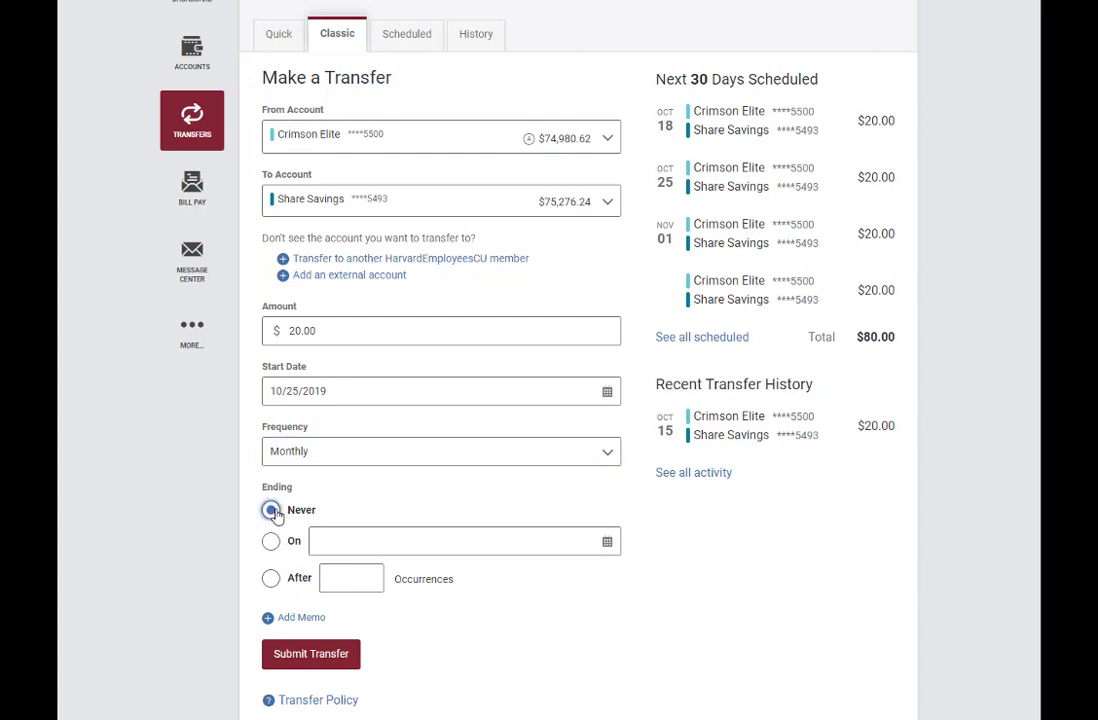
Step: Add the memo 'Savings' to the transfer
click(295, 617)
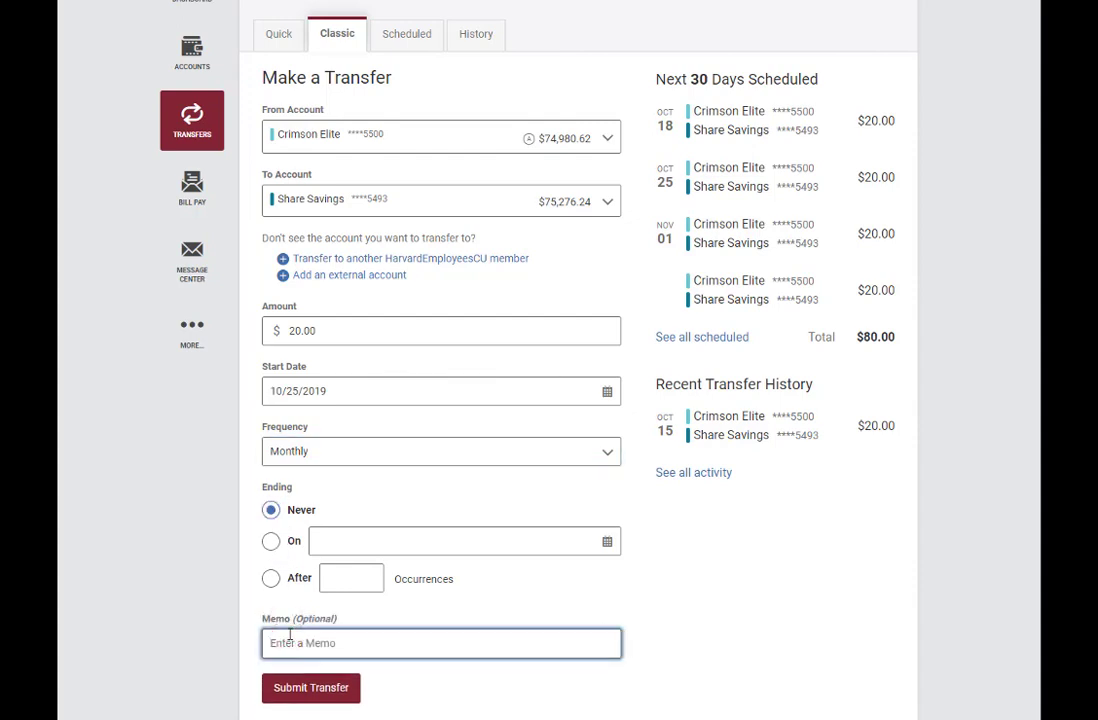
text(Savings)
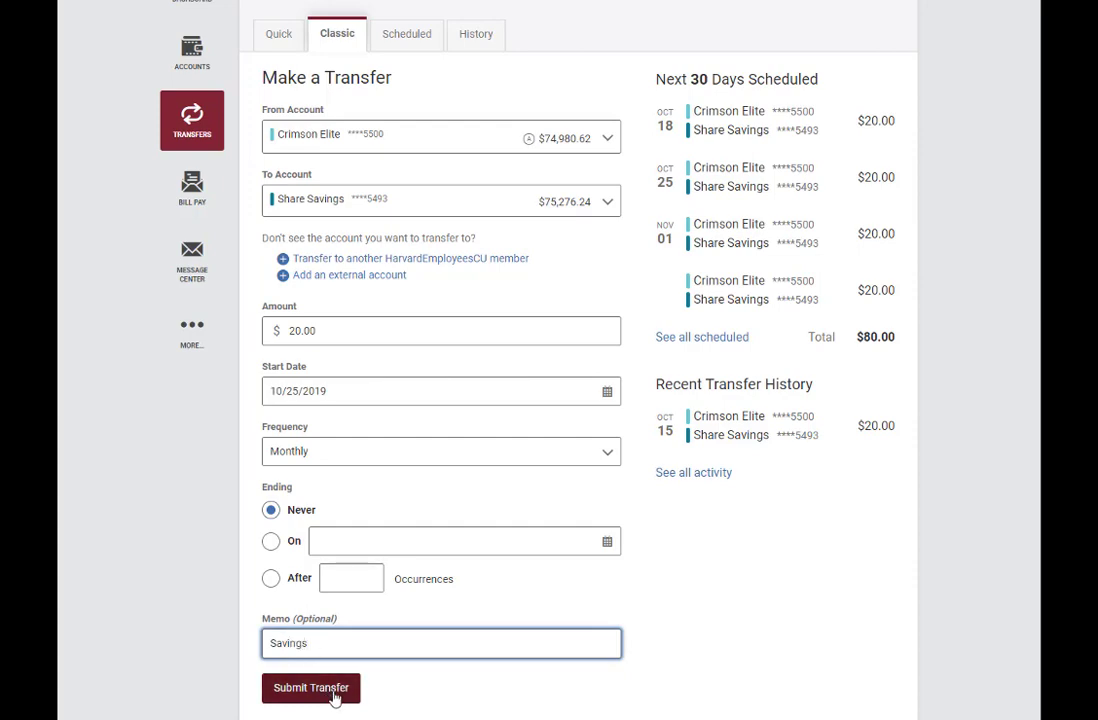
Step: Submit the $20 monthly transfer and confirm it in the dialog
click(310, 687)
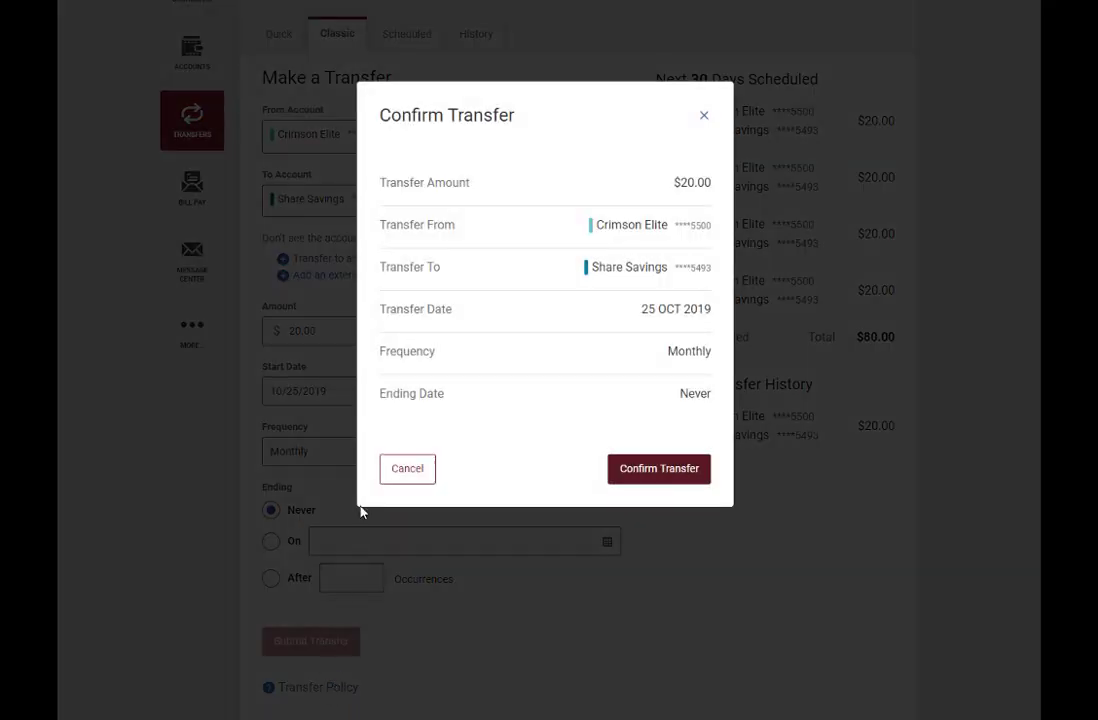
mouse_move(690, 261)
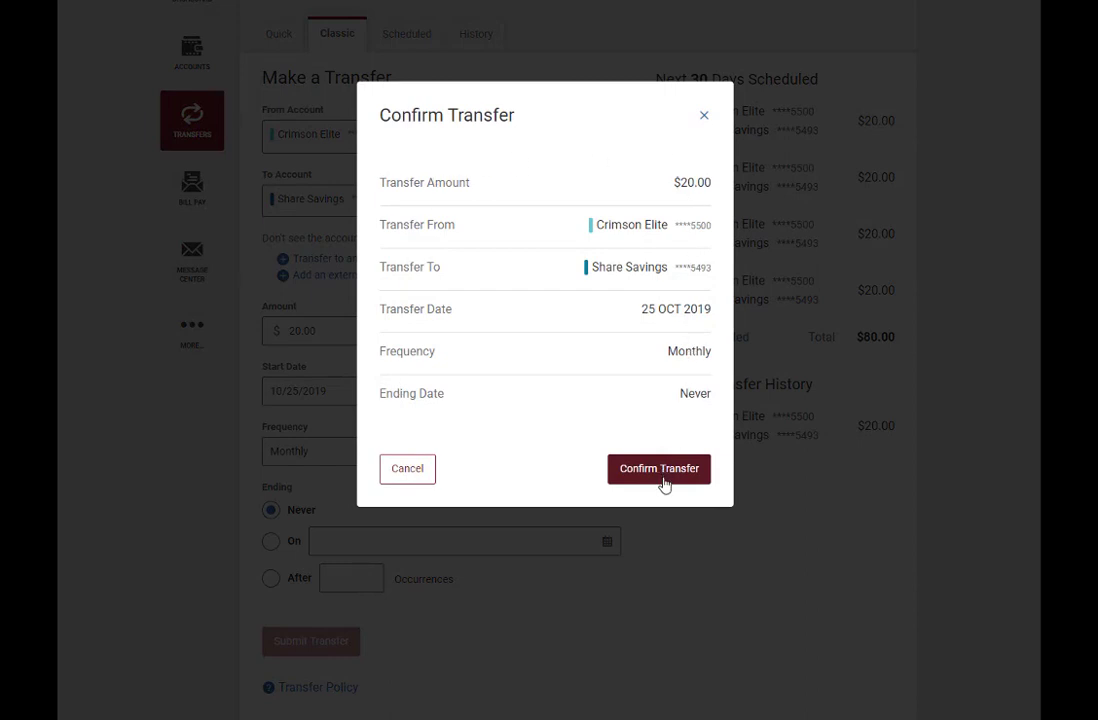
click(658, 468)
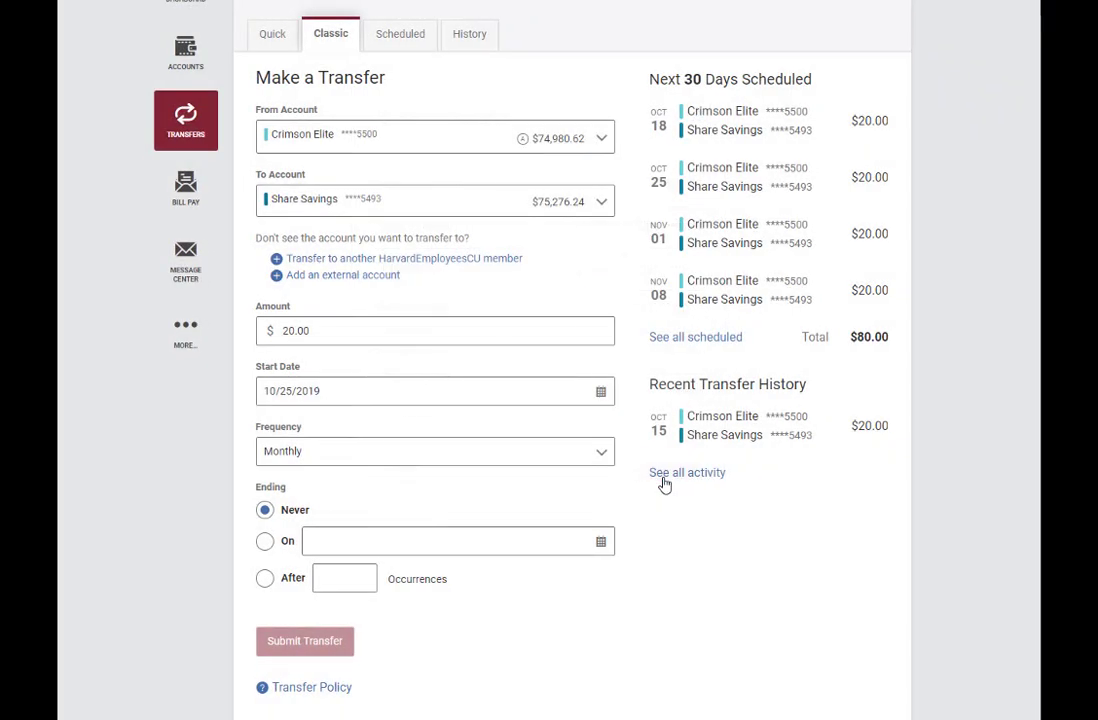
click(305, 641)
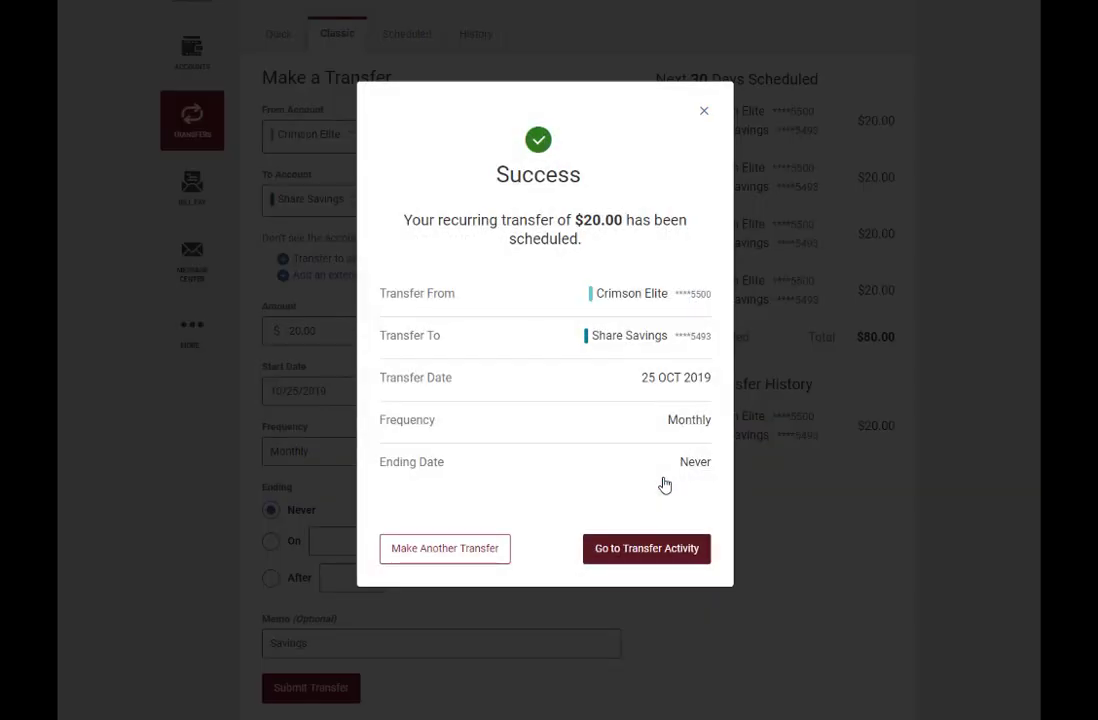